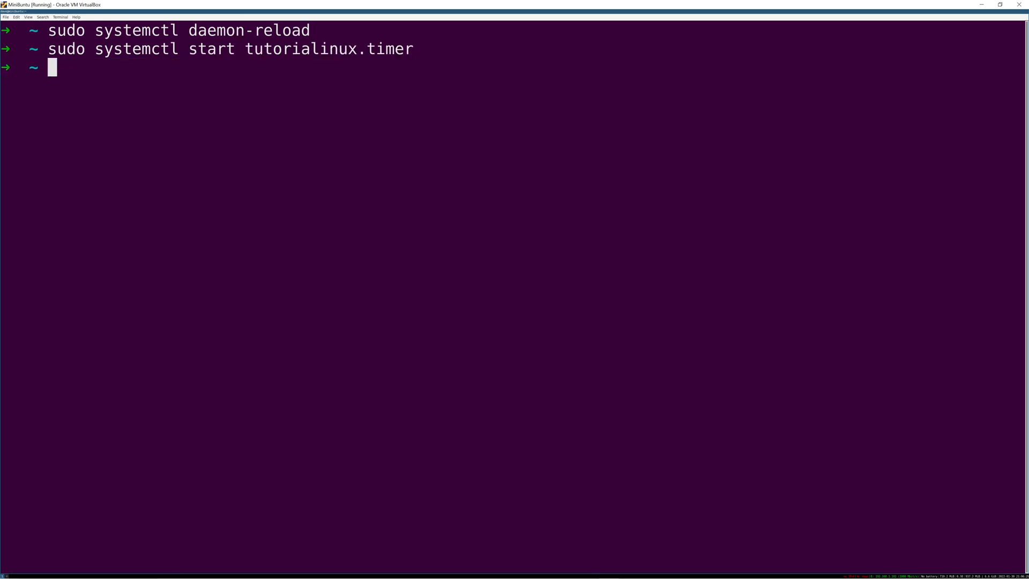
Check 'systemctl status tutorialinux.timer', note it triggers tutorialinux.service, and begin a journalctl command
{"action": "type", "text": "systemctl"}
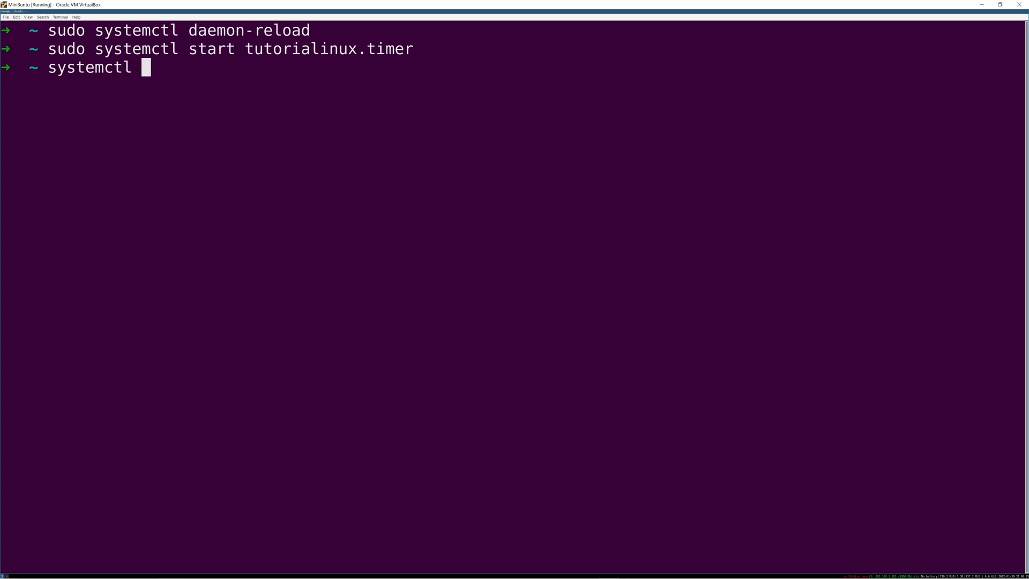
{"action": "type", "text": "status"}
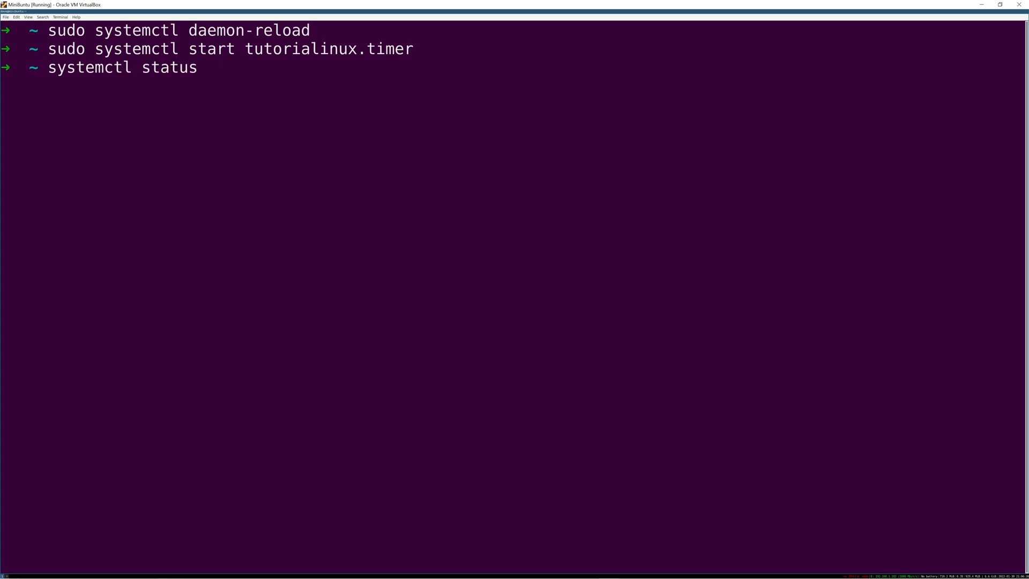
{"action": "type", "text": "tutorialinux.timer"}
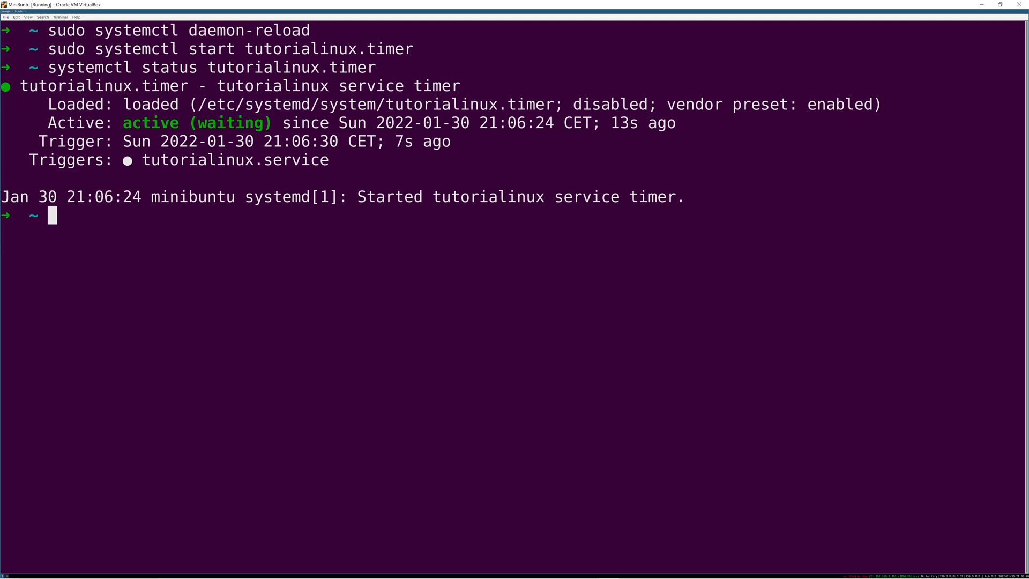
{"action": "double_click", "coordinate": [234, 160]}
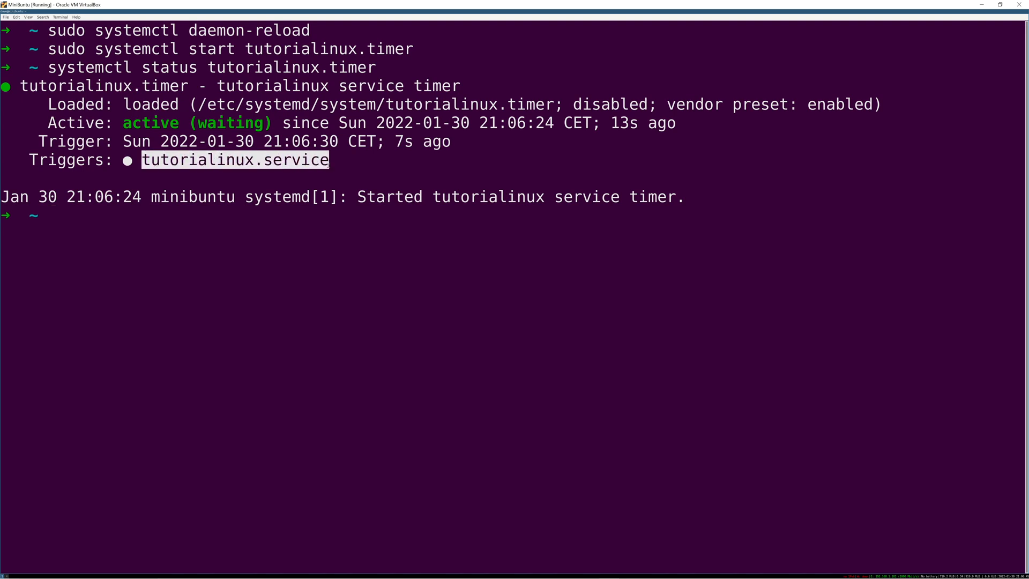
{"action": "type", "text": "journalctl -fu tutorialinux.service"}
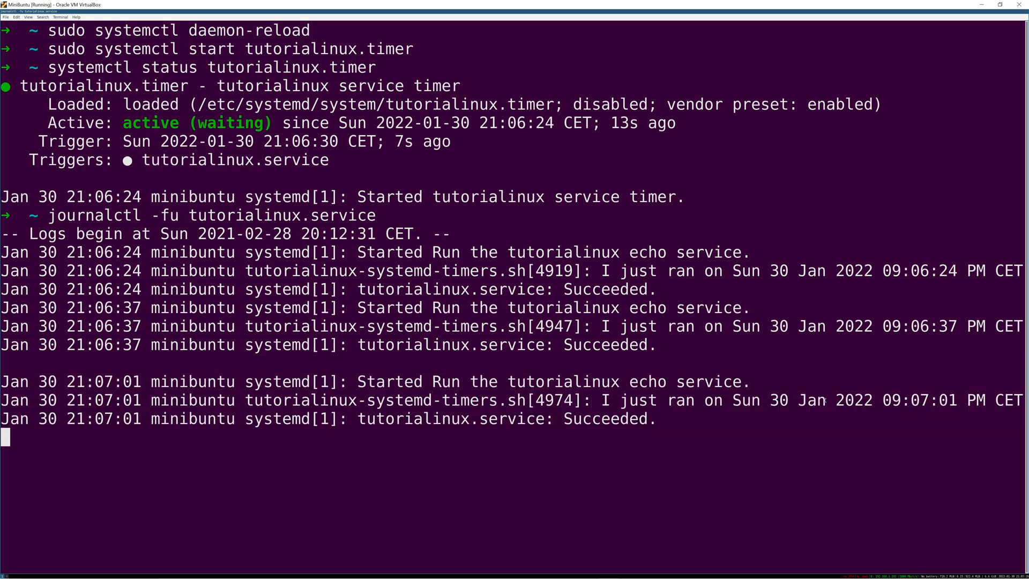
Follow tutorialinux.service with 'journalctl -fu', watch the echo runs succeed, then stop with Ctrl+C
{"action": "left_click_drag", "start_coordinate": [733, 400], "coordinate": [955, 400]}
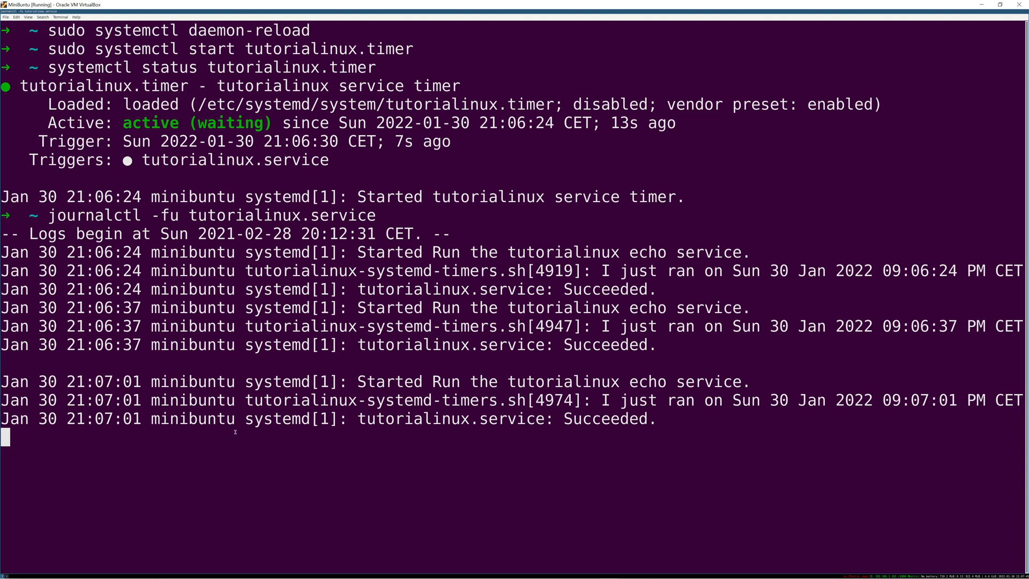
{"action": "key", "text": "ctrl+c"}
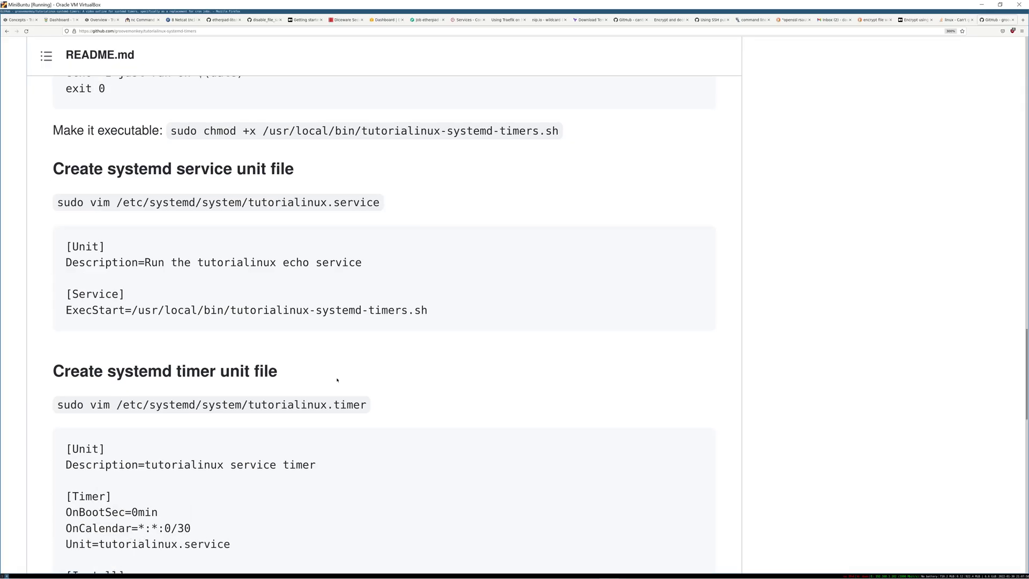
{"action": "scroll", "scroll_direction": "down", "scroll_amount": 3}
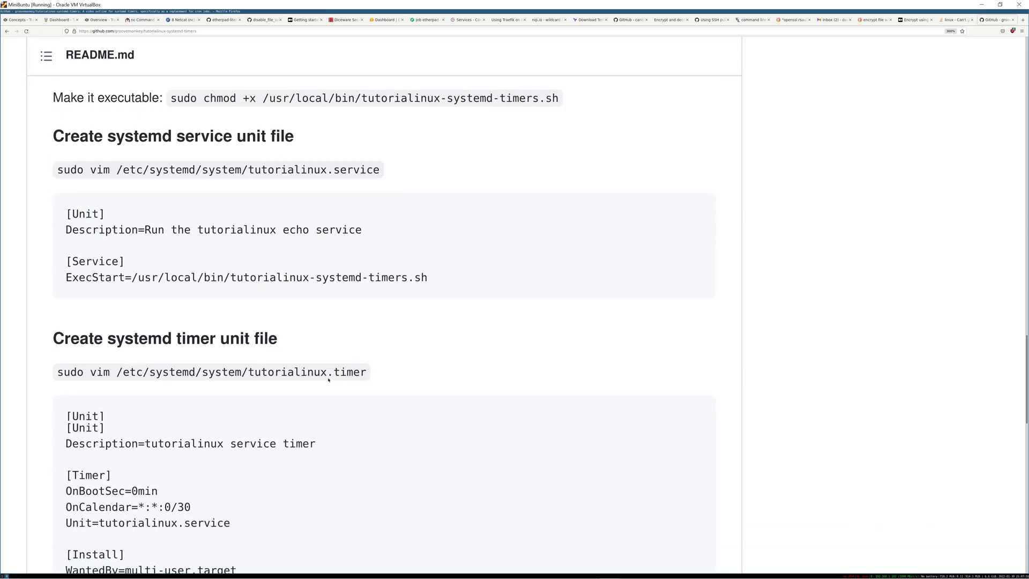
{"action": "scroll", "scroll_direction": "down", "scroll_amount": 3}
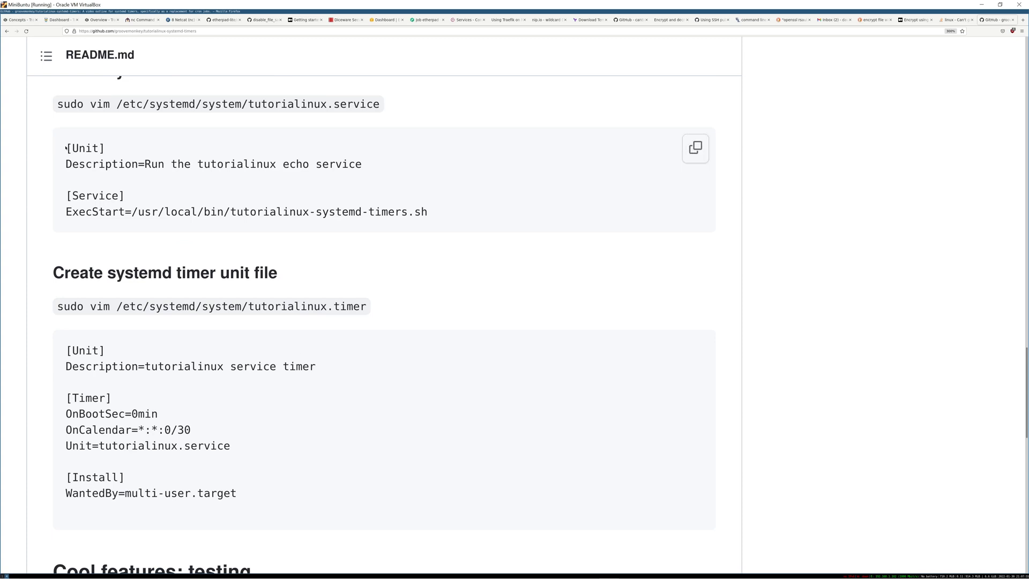
{"action": "left_click_drag", "start_coordinate": [65, 148], "coordinate": [427, 211]}
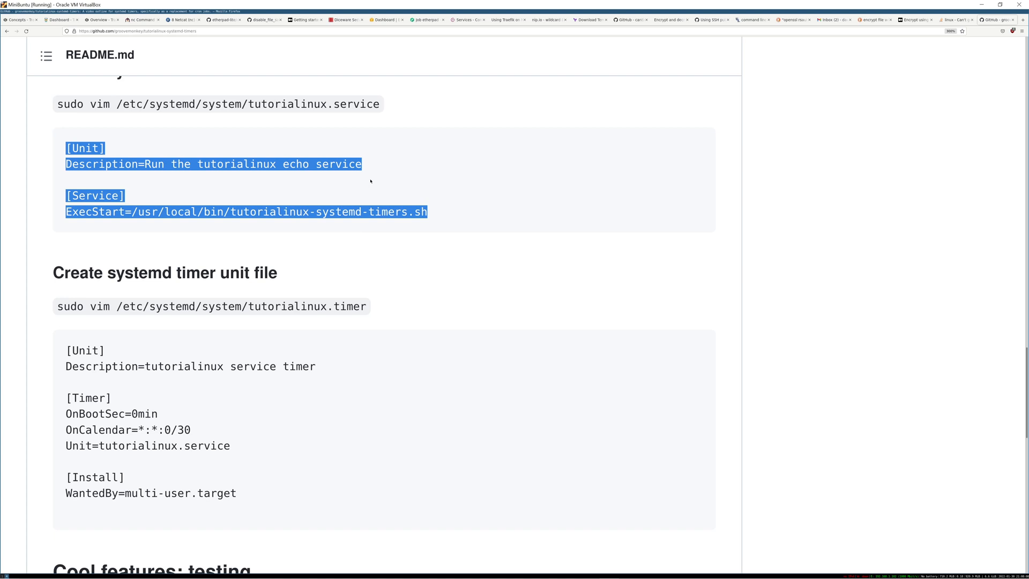
{"action": "mouse_move", "coordinate": [251, 215]}
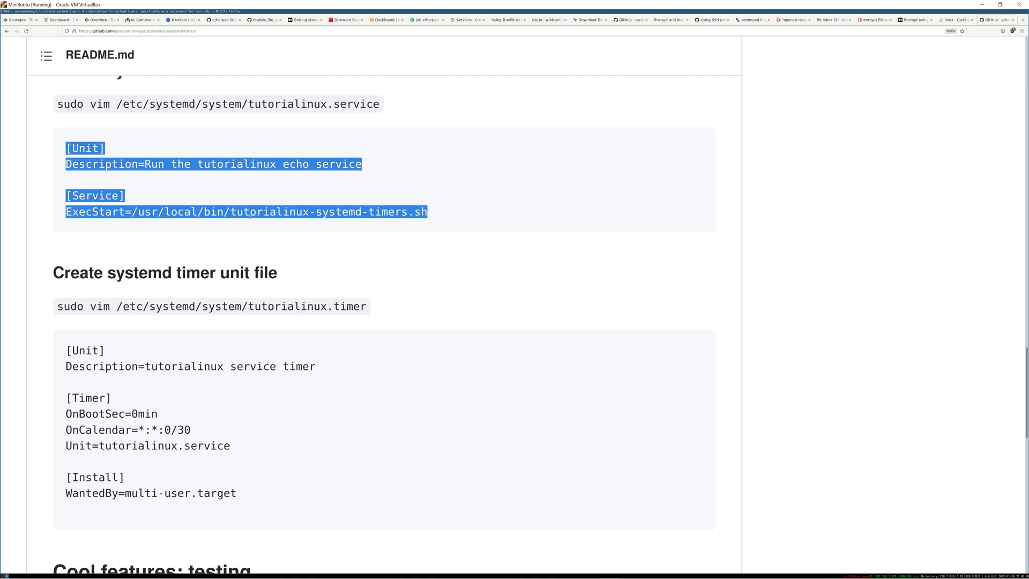
{"action": "double_click", "coordinate": [268, 211]}
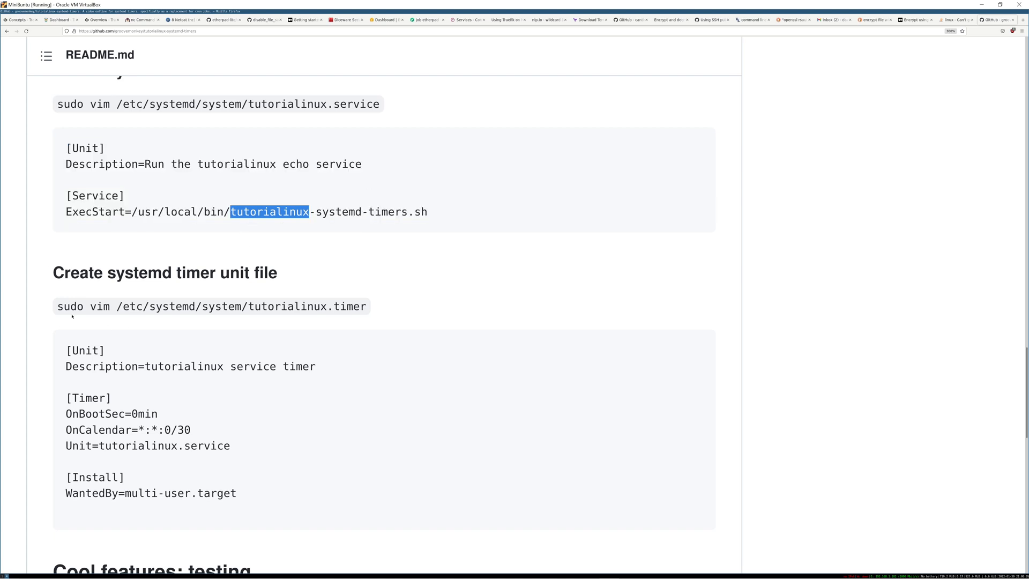
{"action": "left_click_drag", "start_coordinate": [65, 350], "coordinate": [236, 492]}
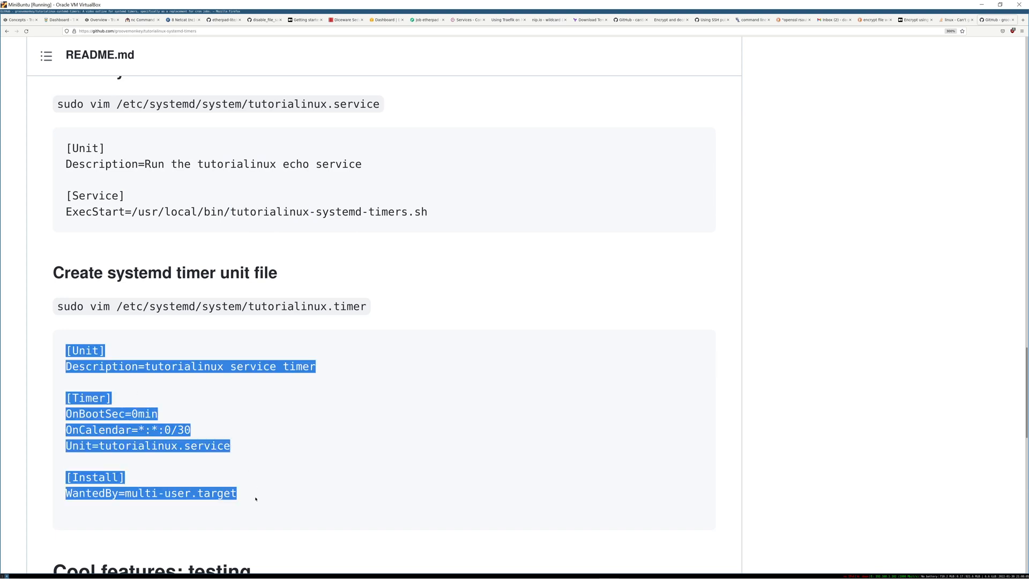
{"action": "mouse_move", "coordinate": [341, 437]}
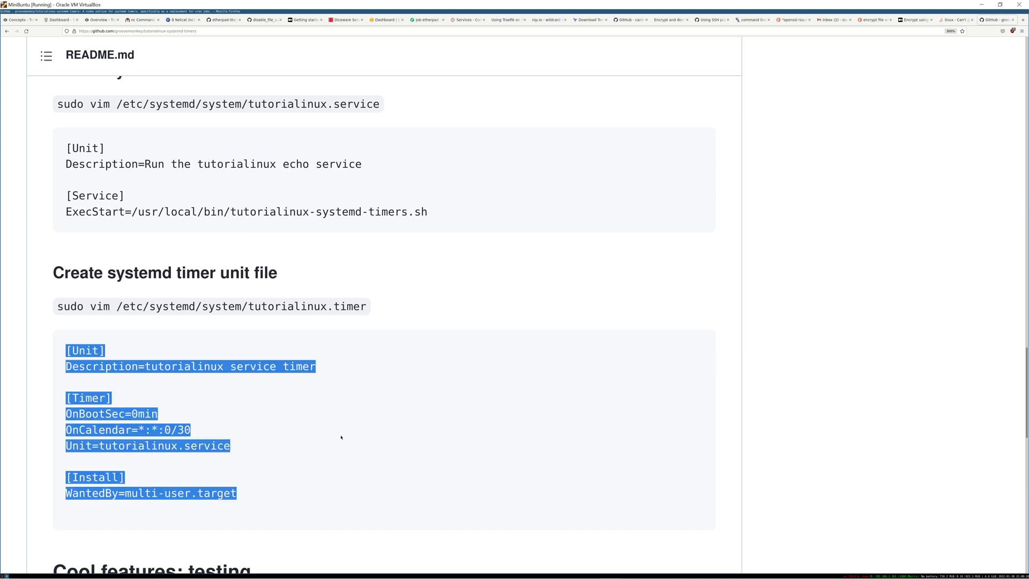